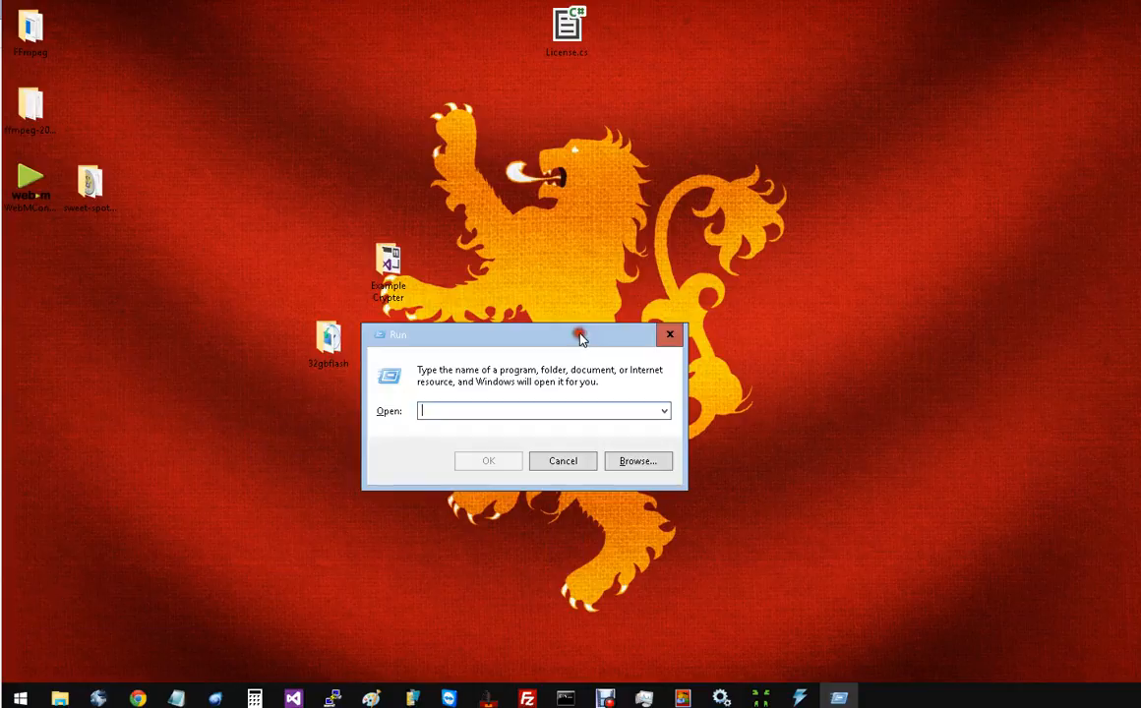
pyautogui.moveTo(453, 356)
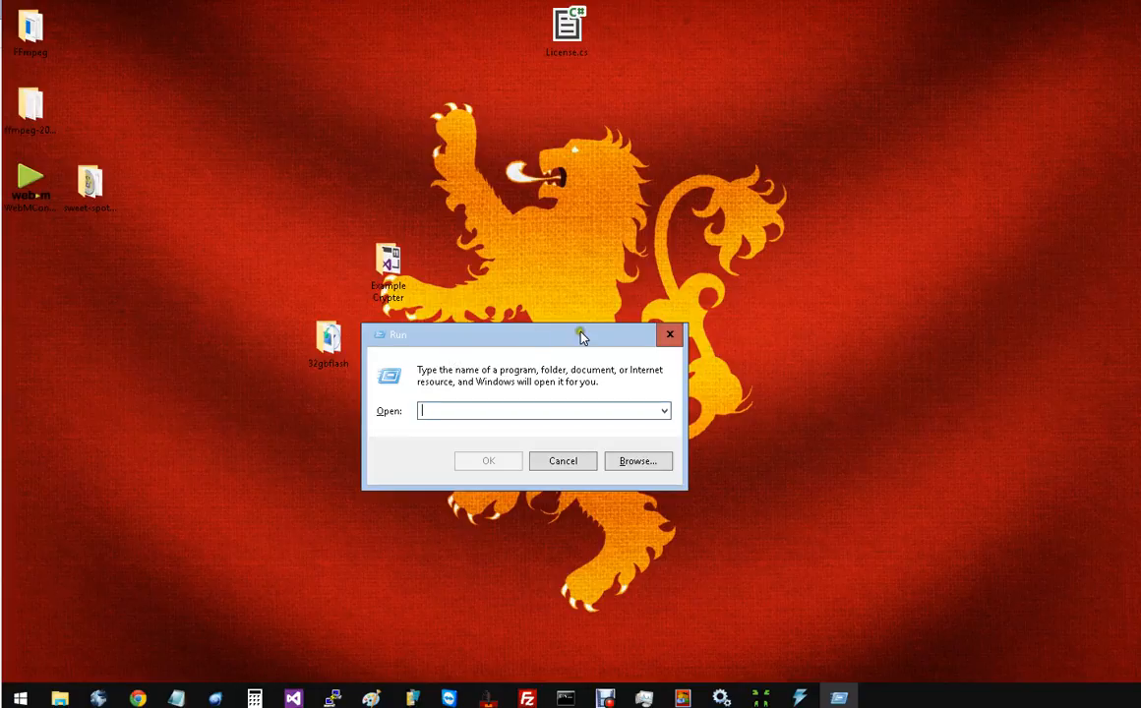
pyautogui.moveTo(497, 376)
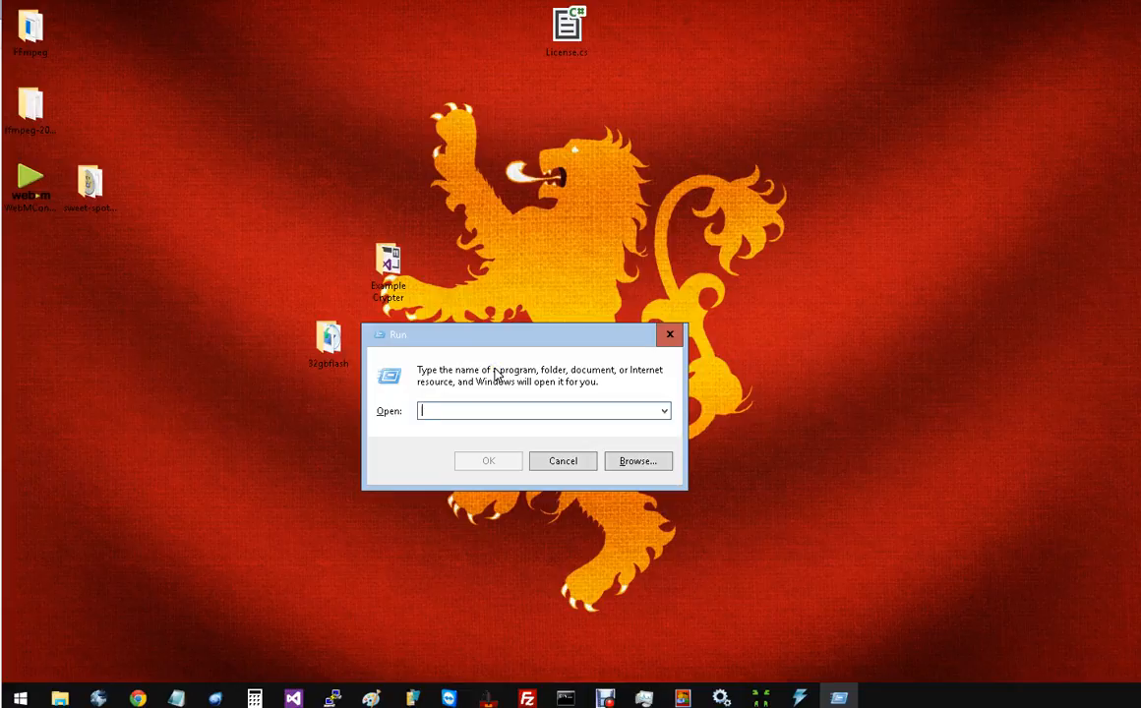
# - Launch Control Panel in category view by running 'control' from the Run dialog
pyautogui.write('cont')
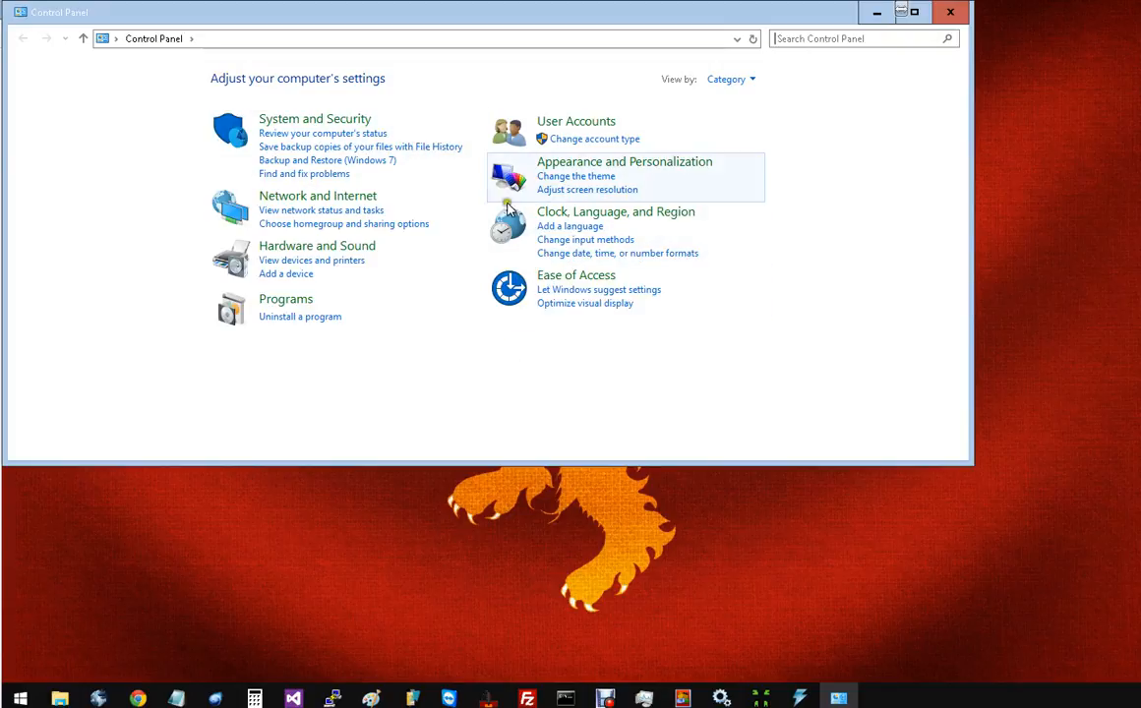
pyautogui.moveTo(273, 15)
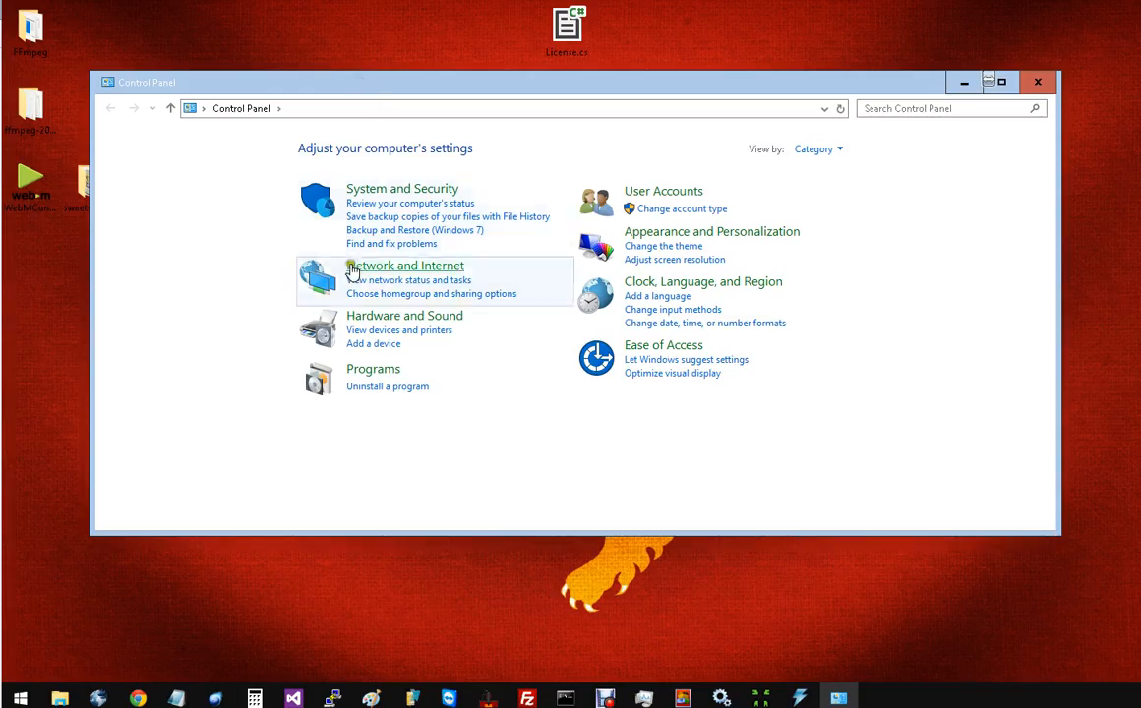
pyautogui.moveTo(383, 221)
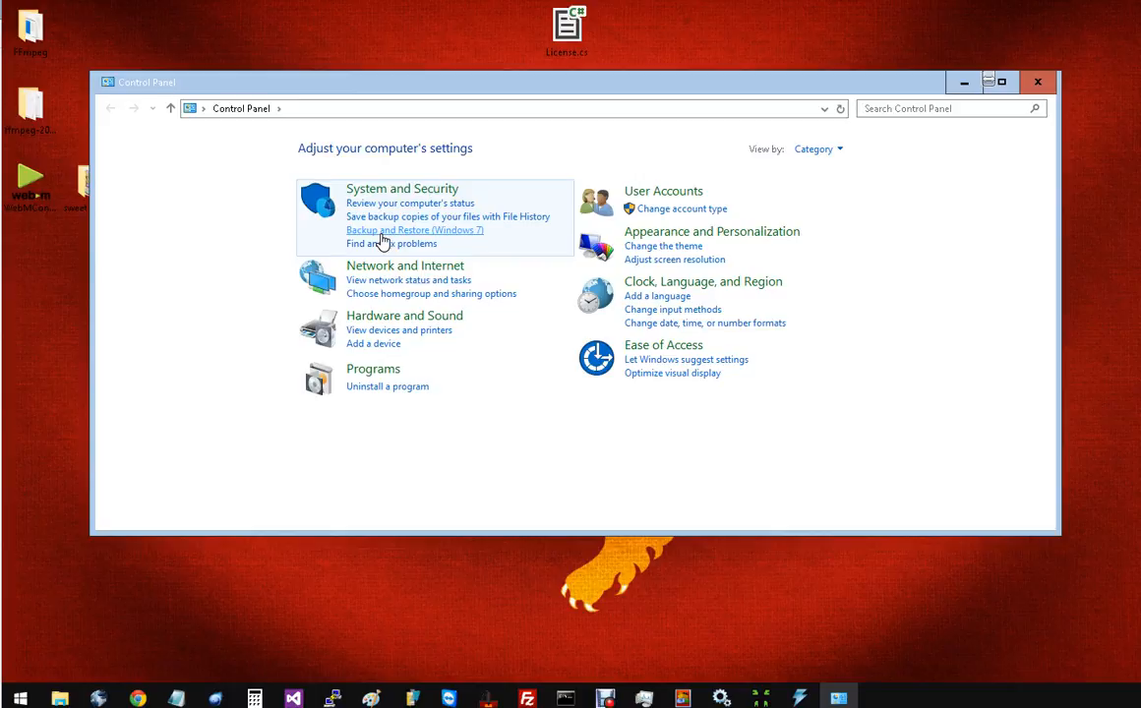
# - Open Backup and Restore (Windows 7) under System and Security, showing no backup set up
pyautogui.click(414, 229)
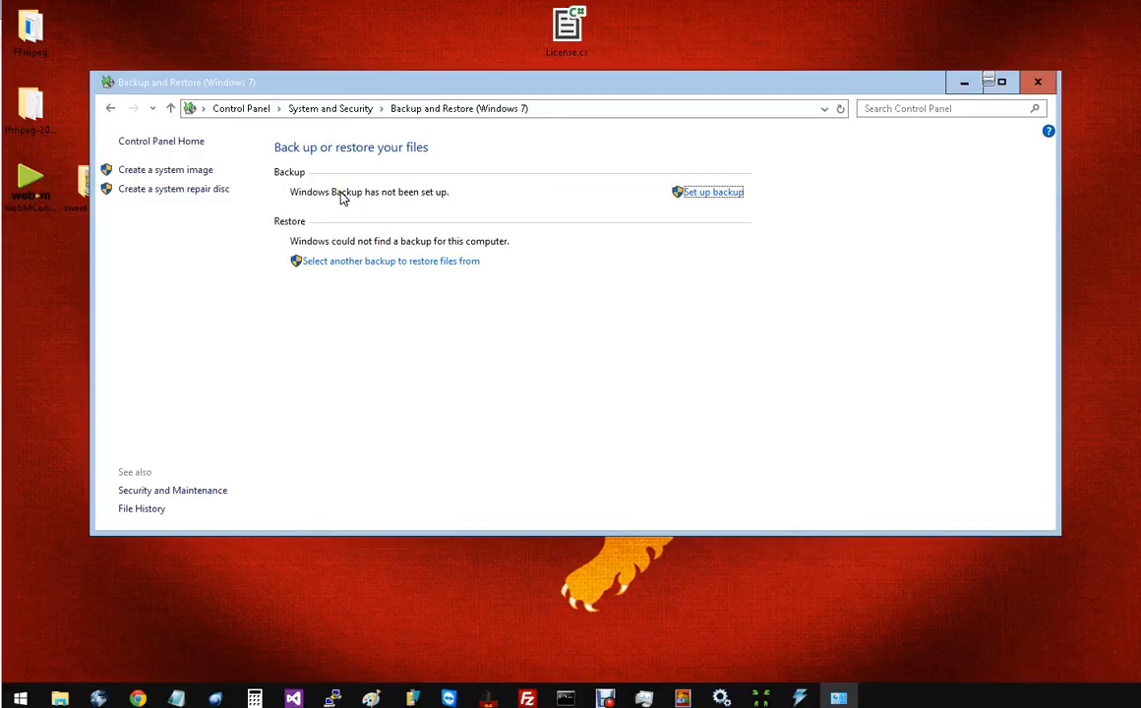
pyautogui.moveTo(393, 186)
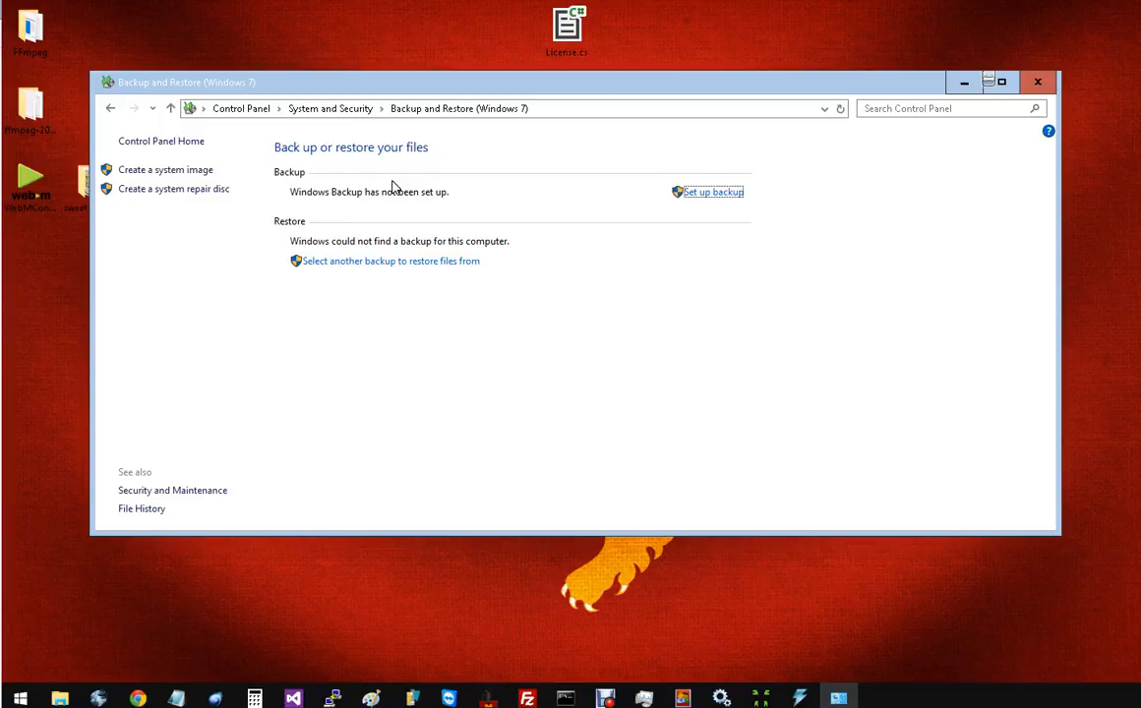
pyautogui.moveTo(473, 212)
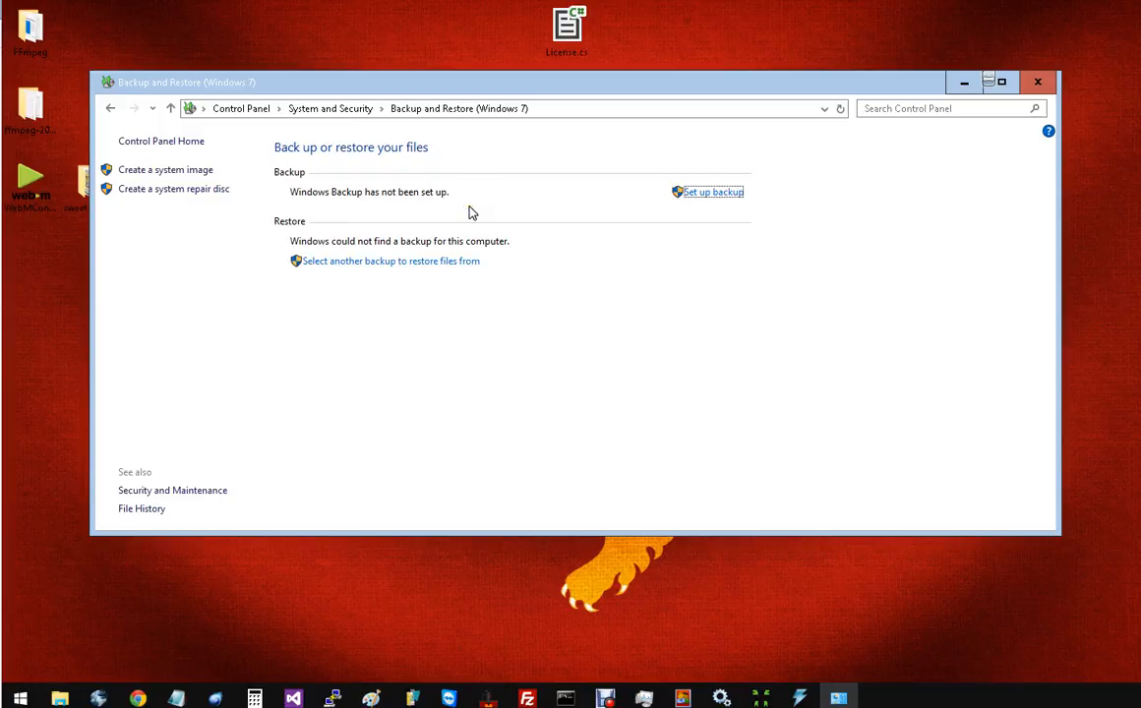